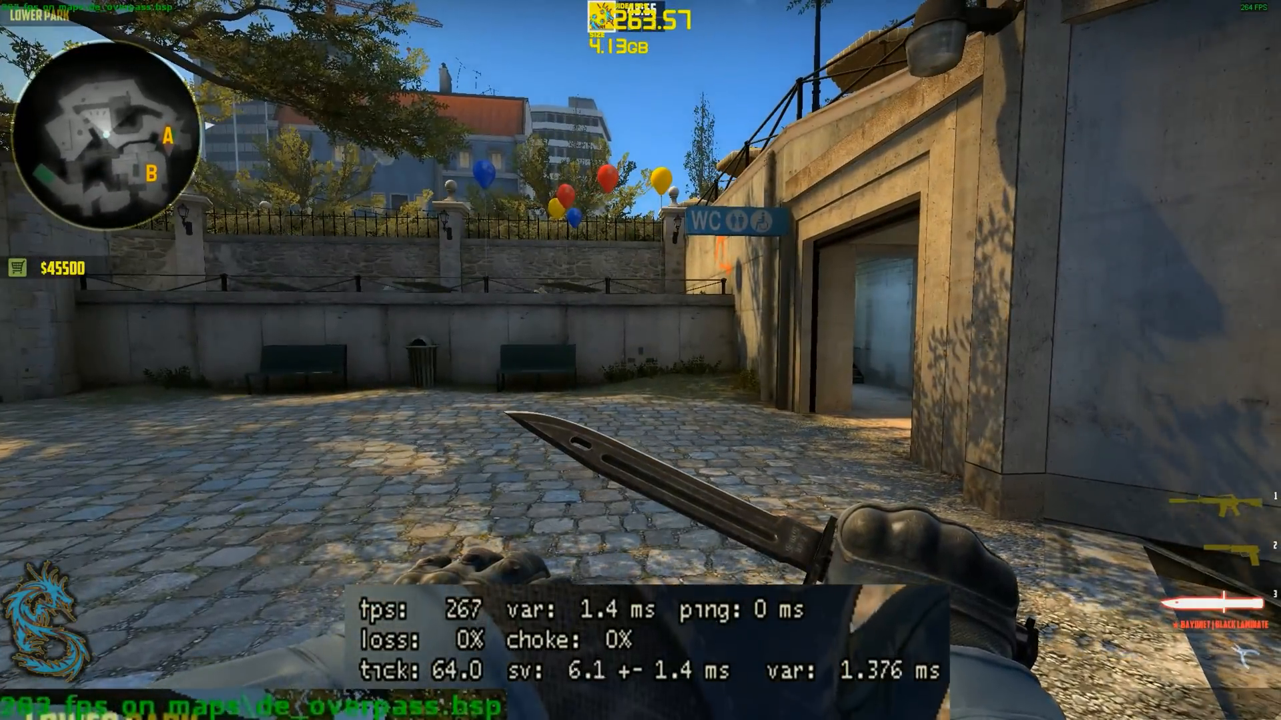
# - Show the match scoreboard over the Overpass game view
pyautogui.press('Tab')
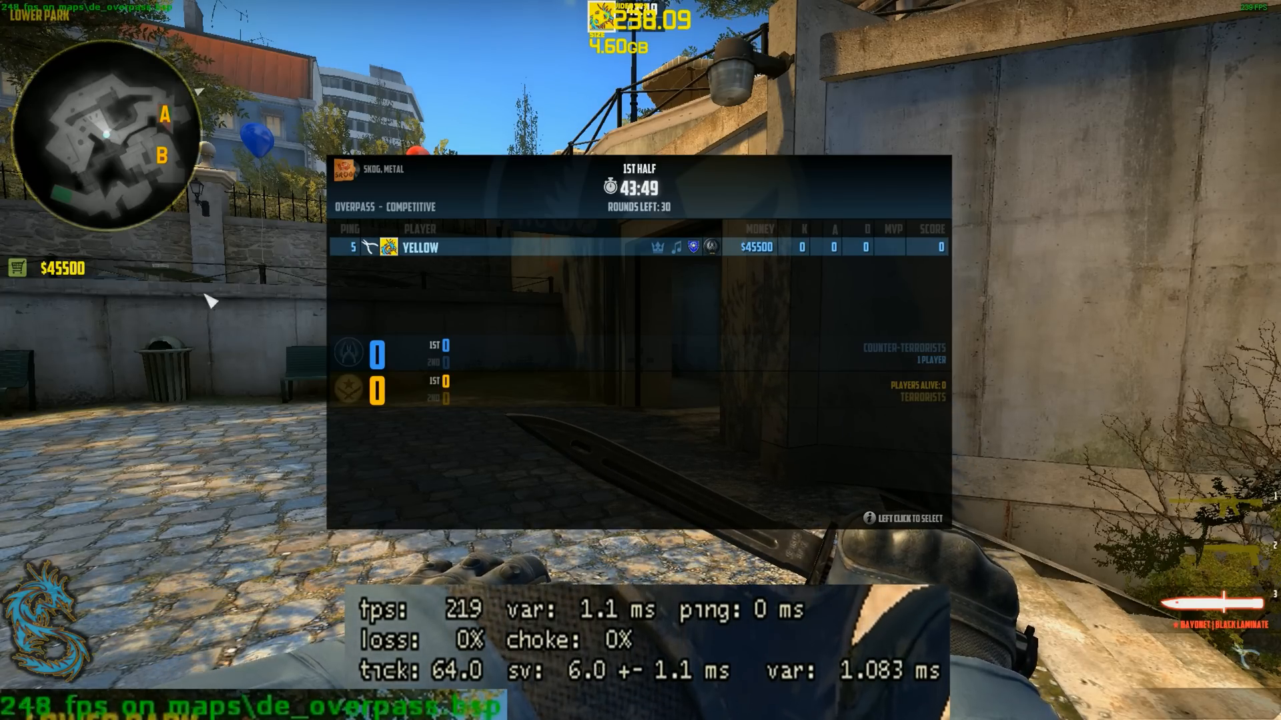
pyautogui.moveTo(503, 474)
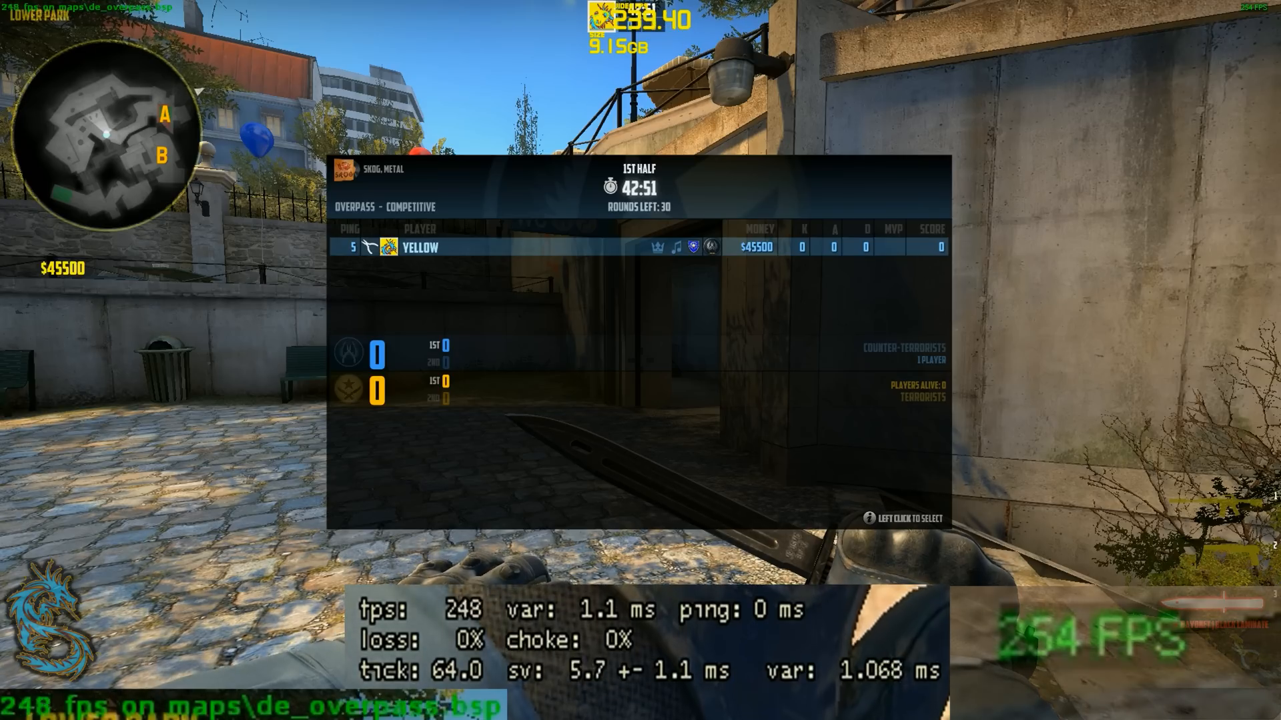
pyautogui.moveTo(465, 628)
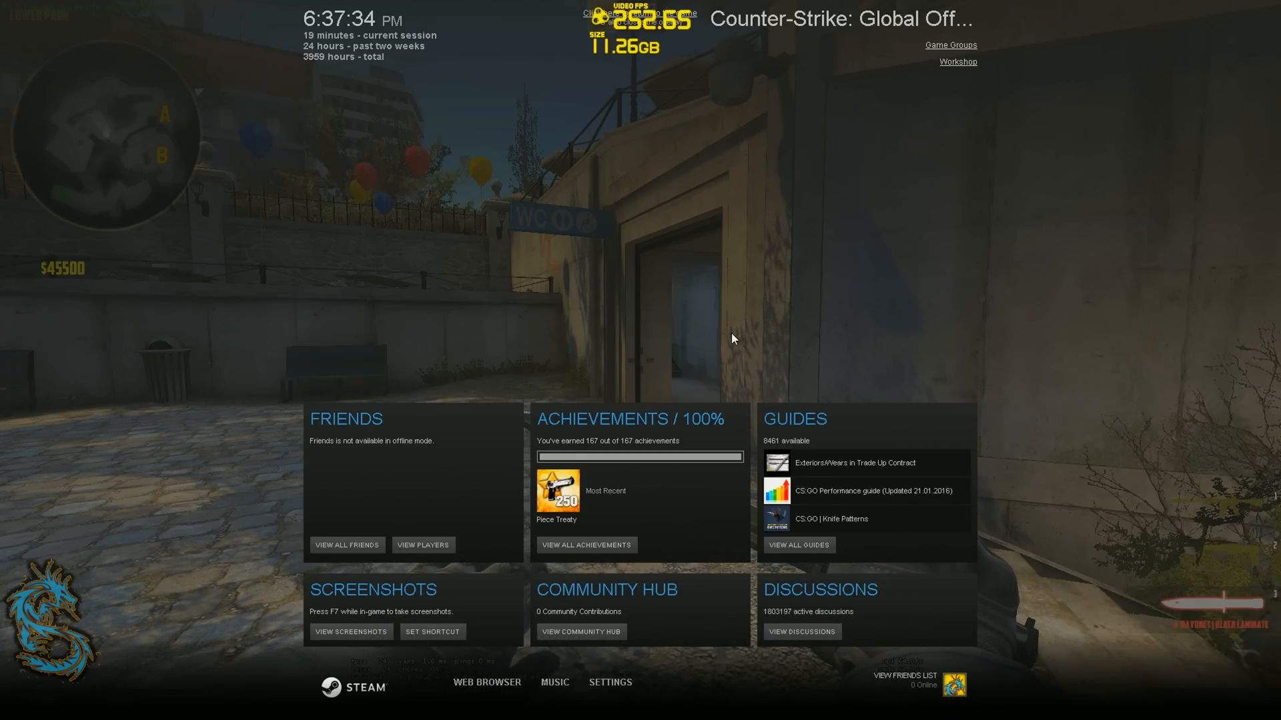
# - Set Steam's in-game FPS counter to top-right with high-contrast colour
pyautogui.click(609, 683)
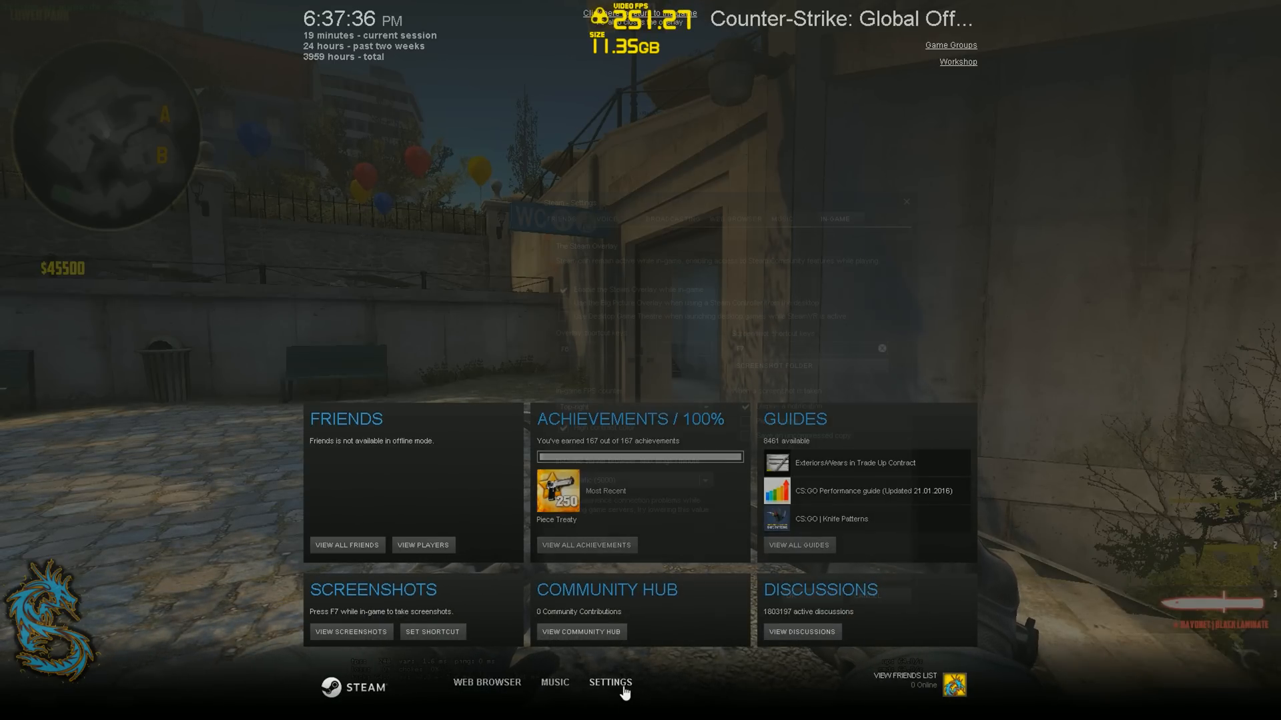
pyautogui.click(609, 681)
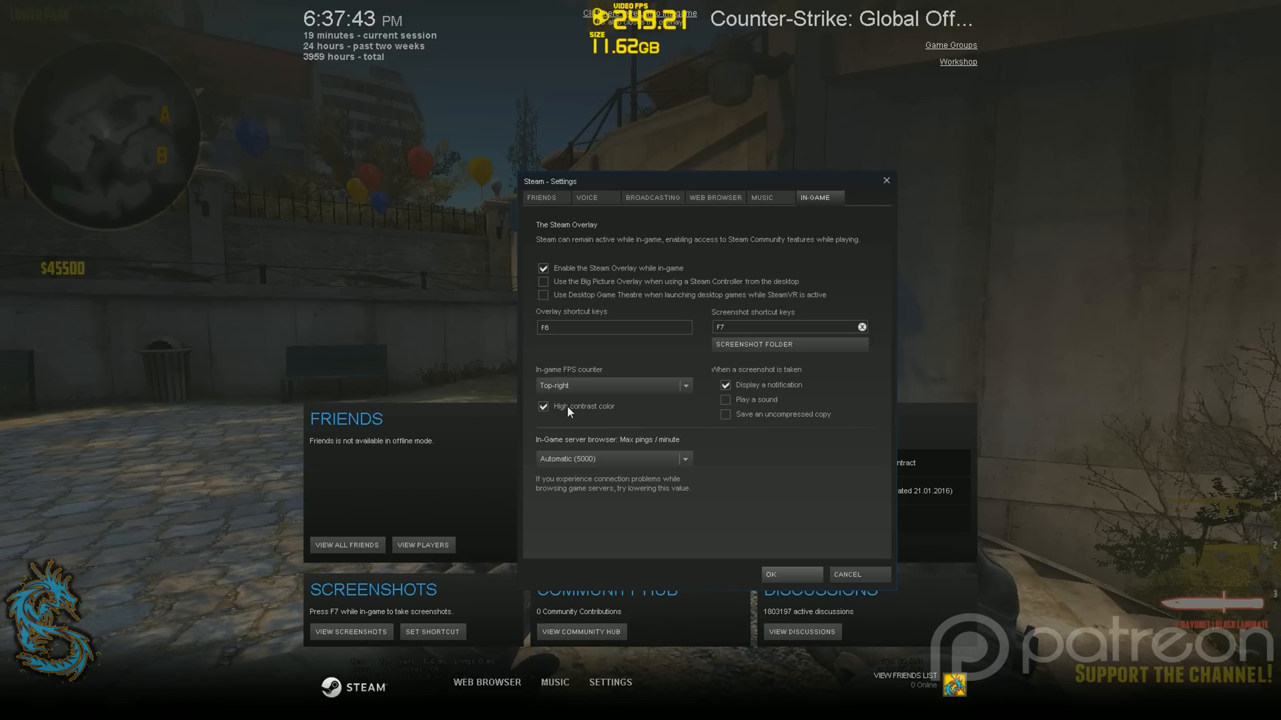
pyautogui.click(612, 384)
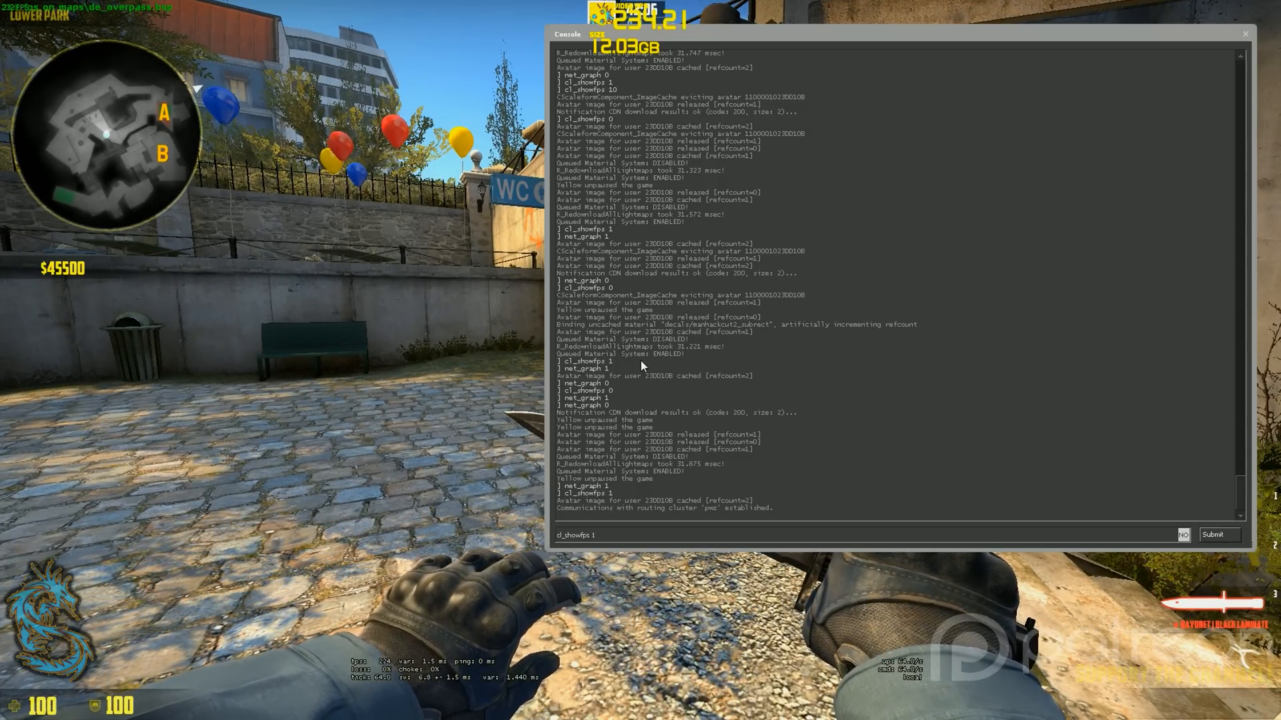
# - Apply net_graph 0 and cl_showfps 0, then walk around Lower Park to verify the readouts
pyautogui.press('enter')
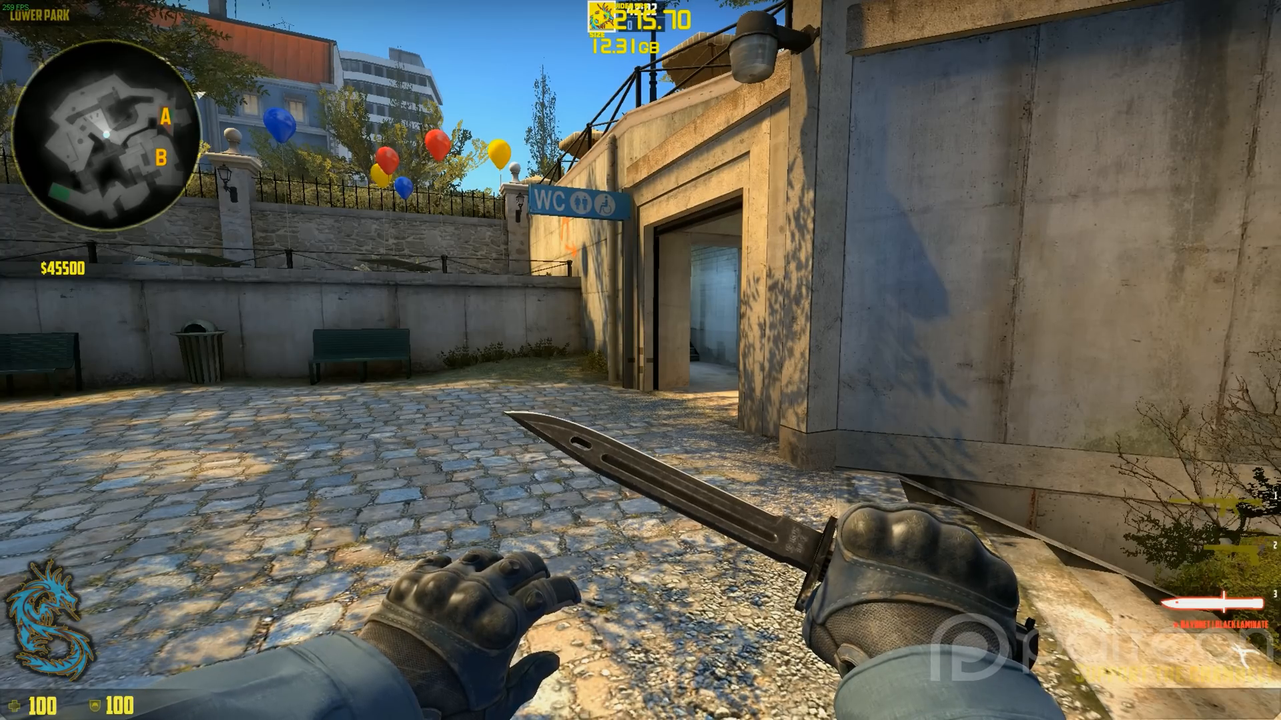
pyautogui.press('tab')
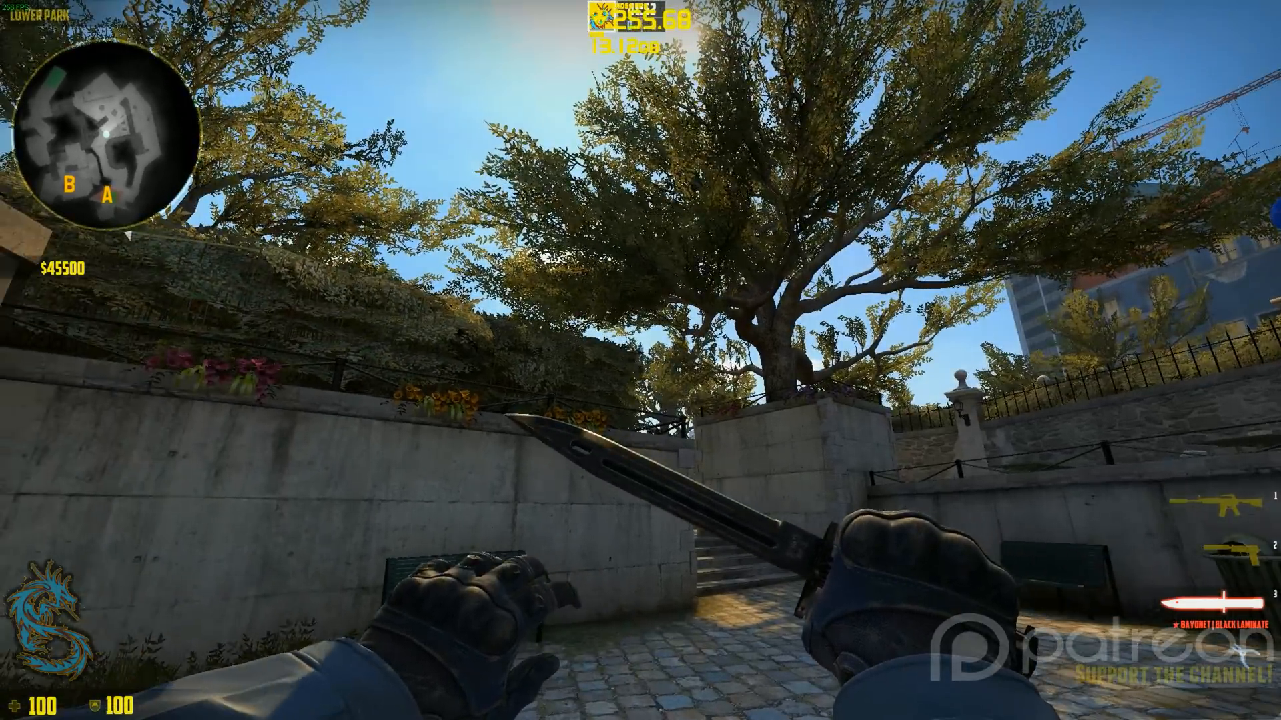
pyautogui.press('tab')
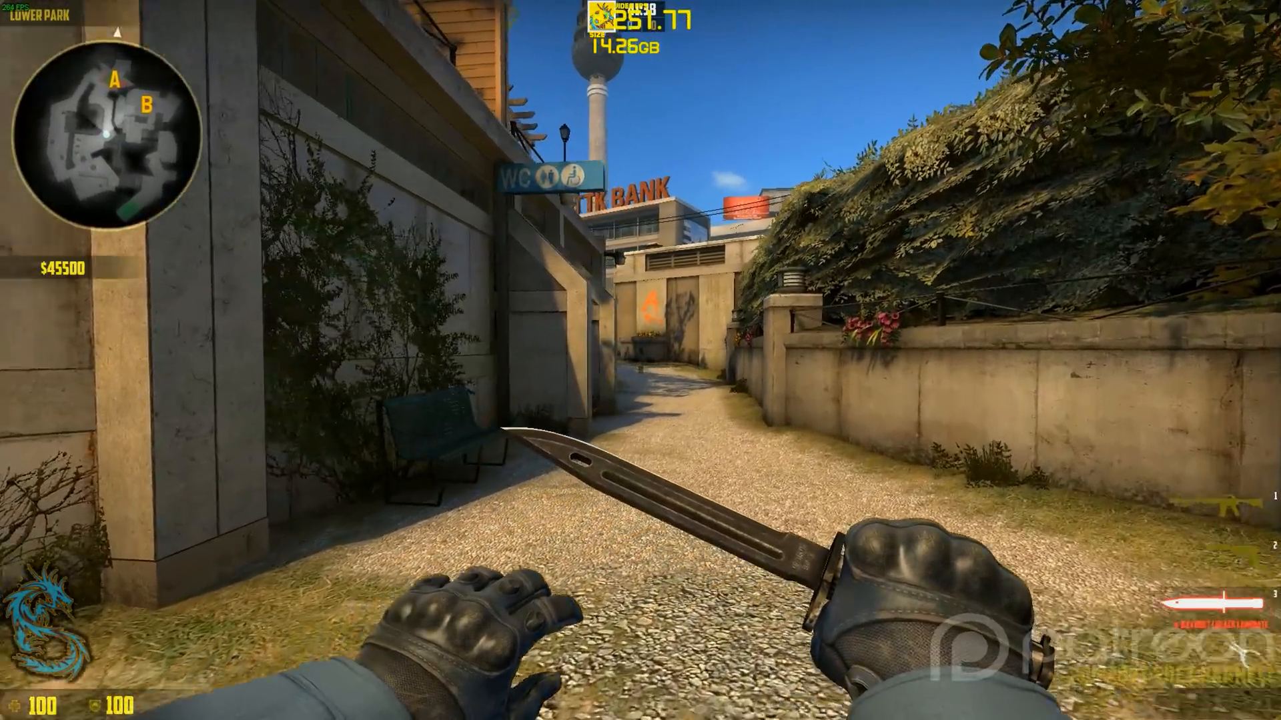
pyautogui.press('tab')
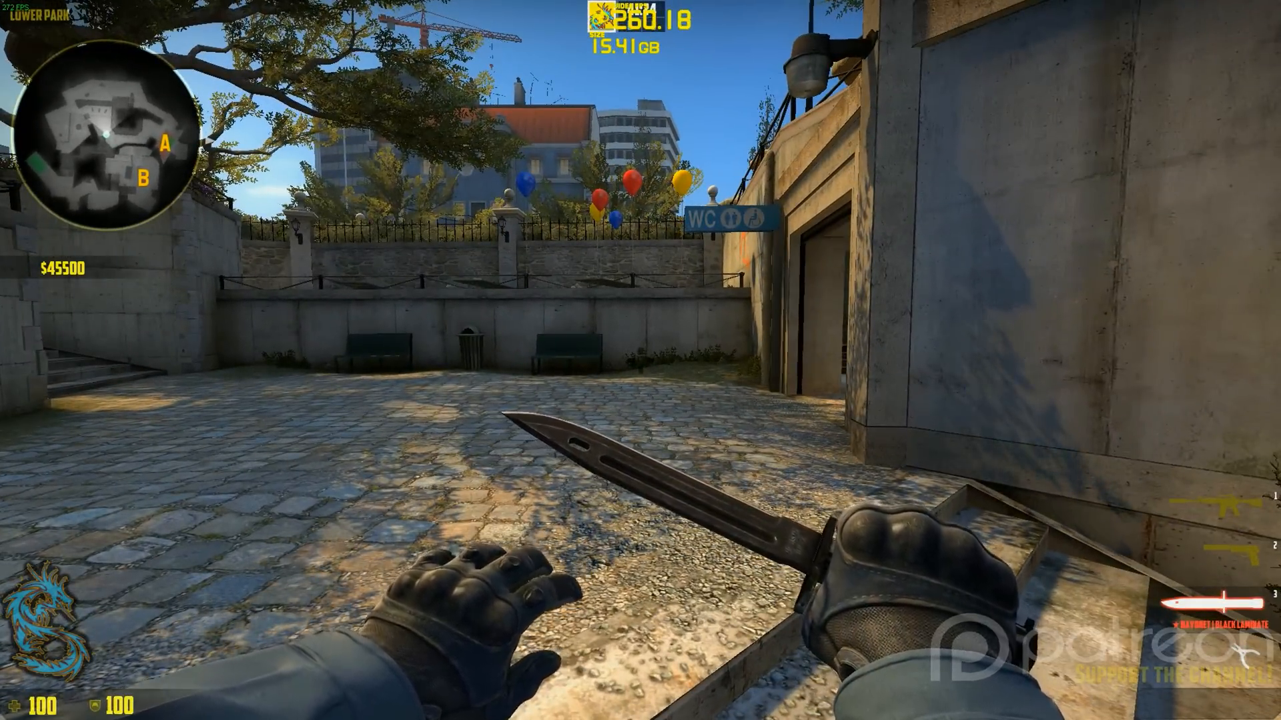
# - From the pause menu, reach Game Settings showing the developer console enabled
pyautogui.press('Escape')
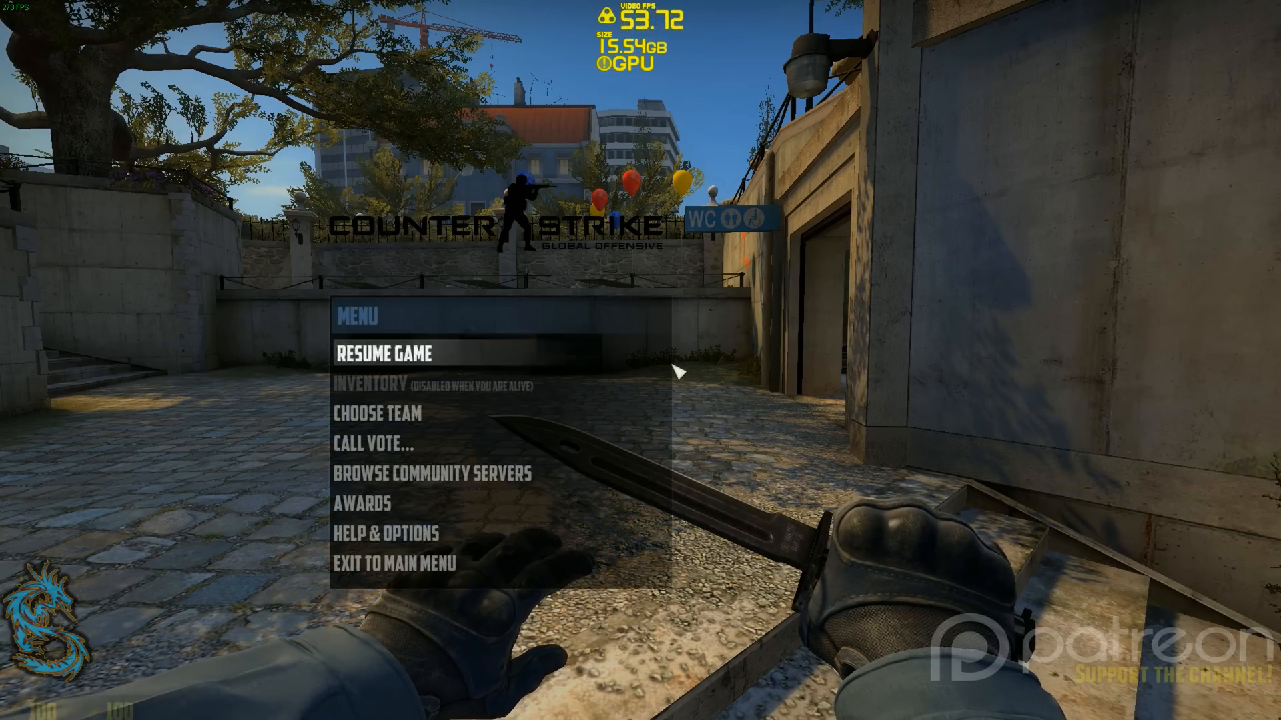
pyautogui.click(384, 533)
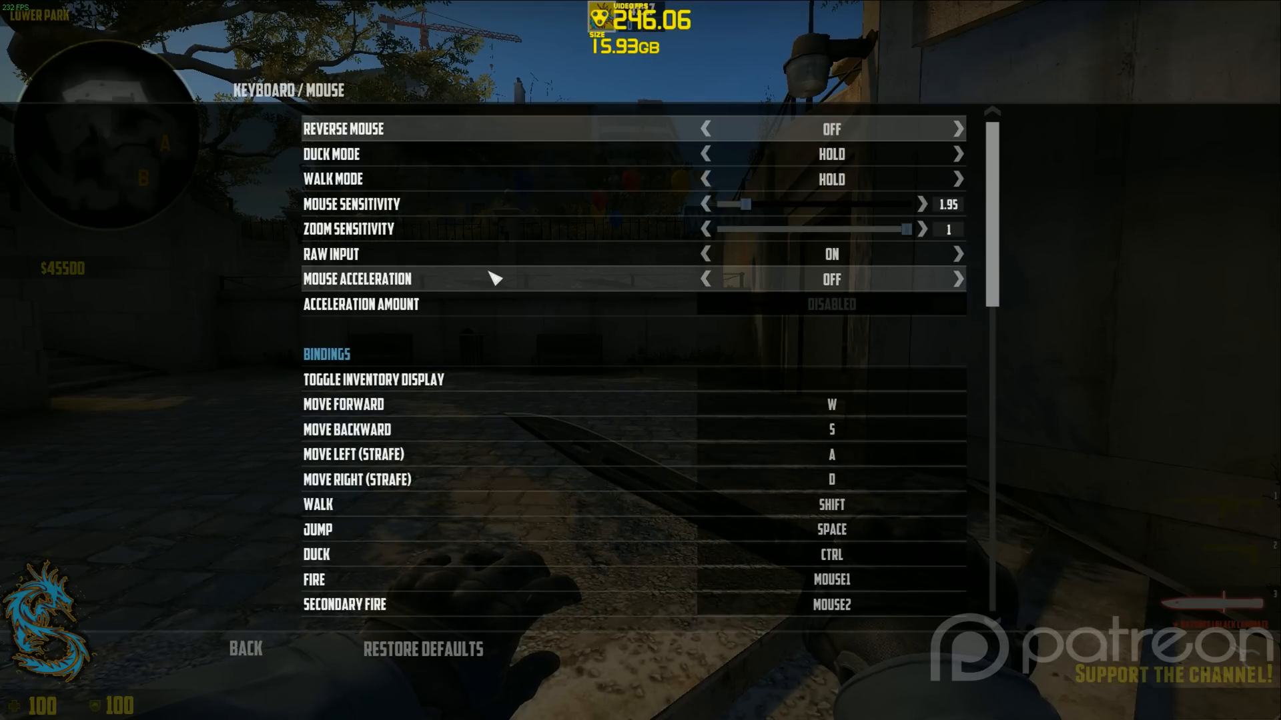
pyautogui.scroll(-3)
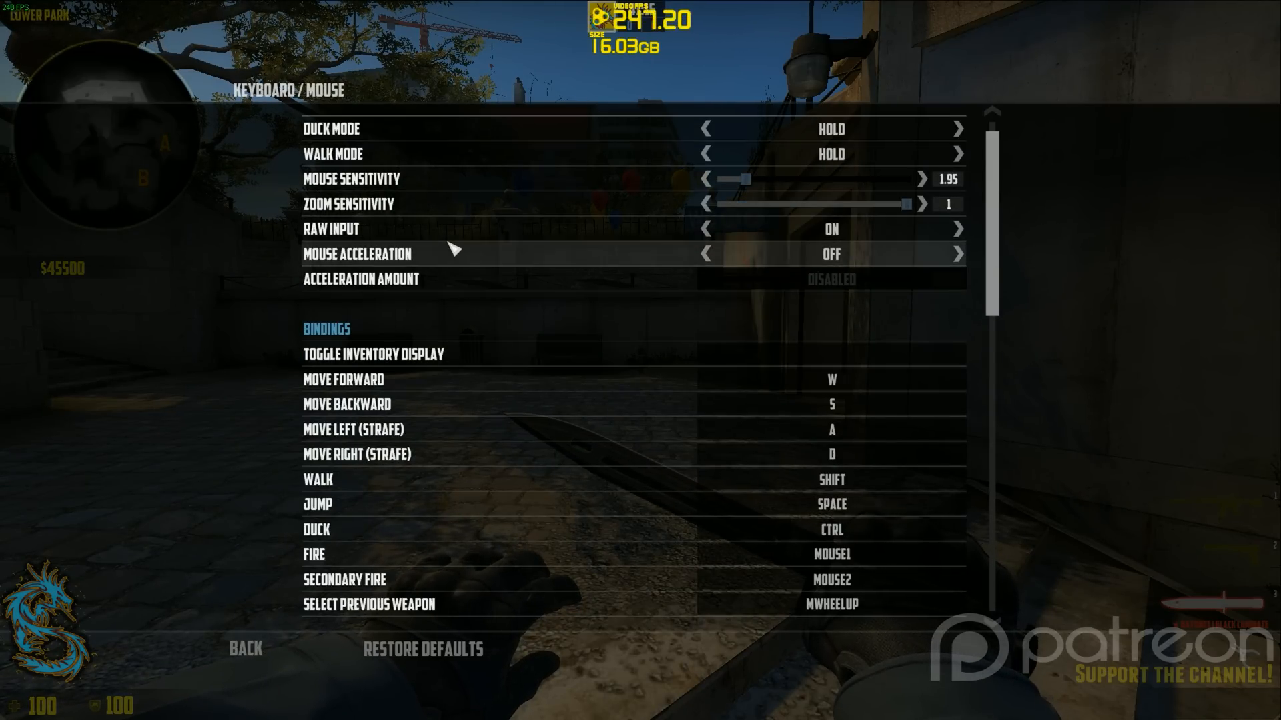
pyautogui.scroll(-3)
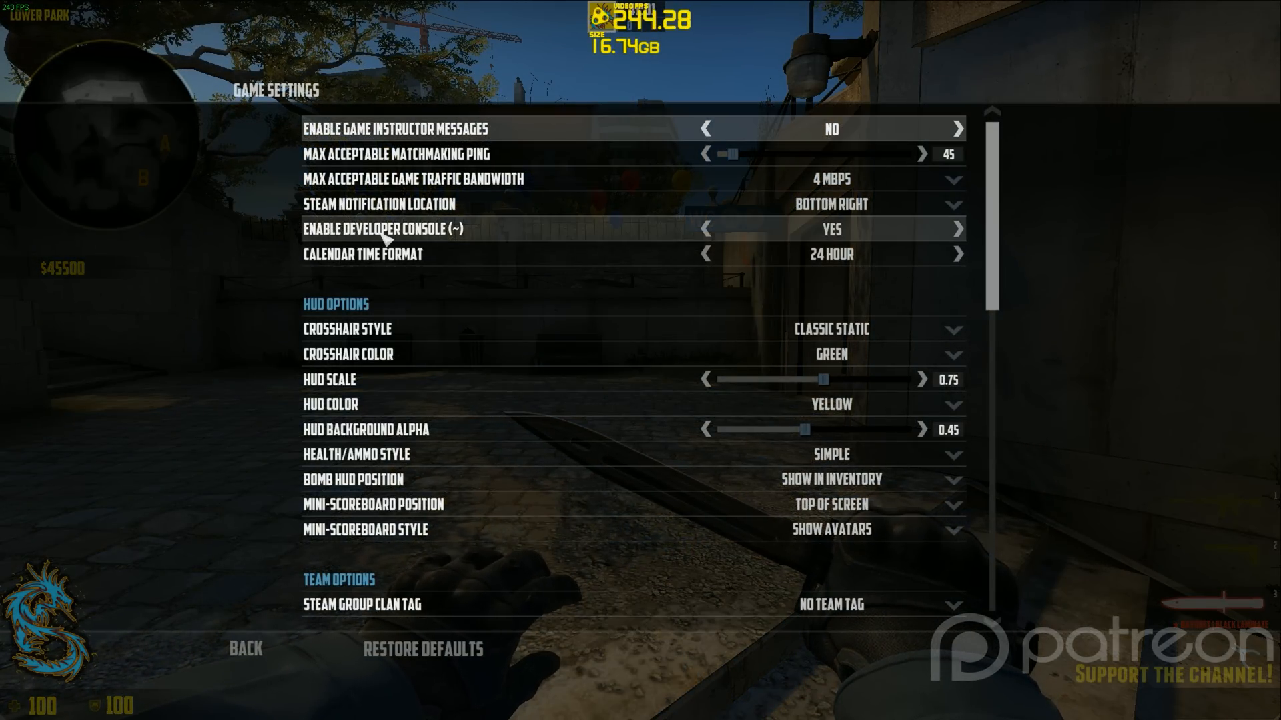
pyautogui.moveTo(955, 242)
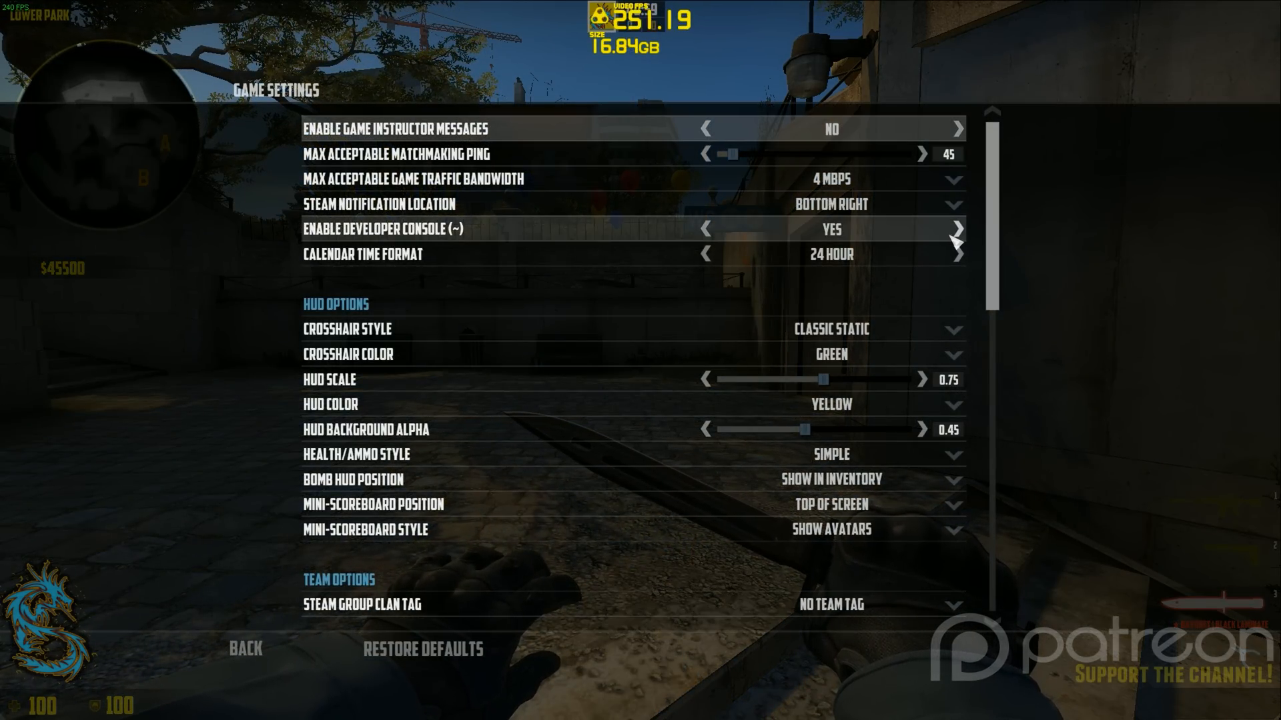